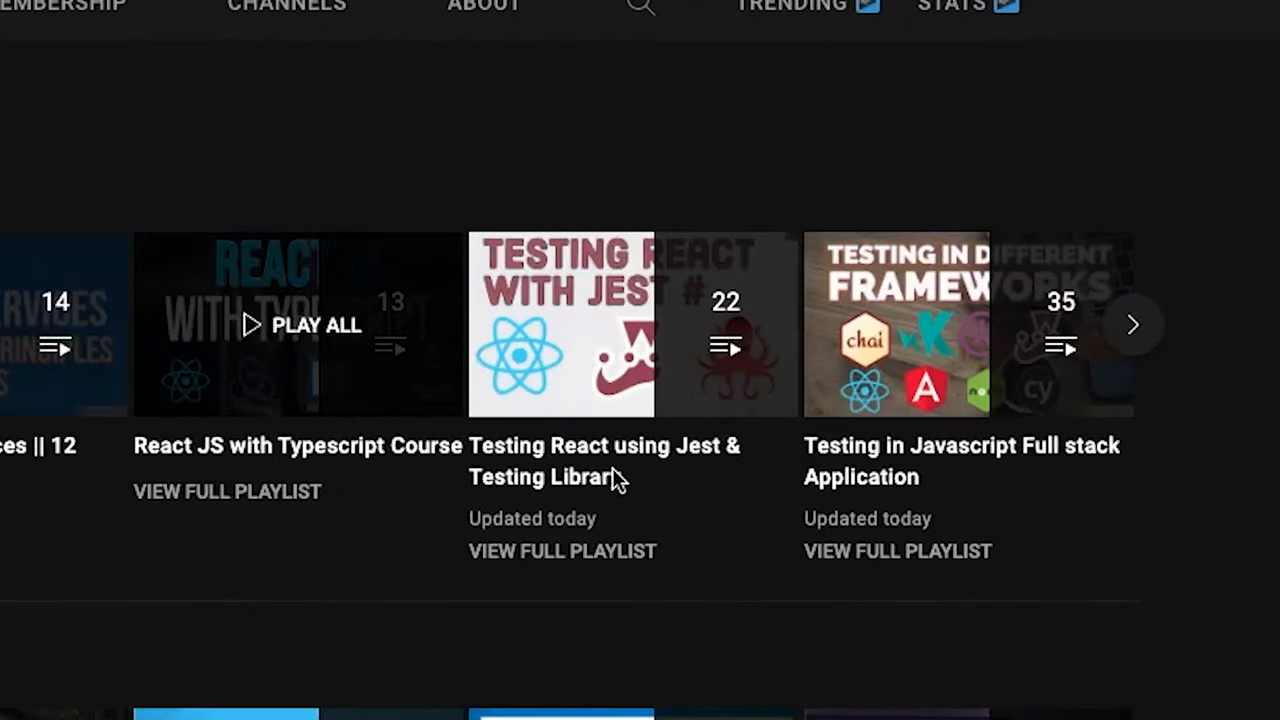
- Complete line 3 of Application.tsx so inc returns count + 1
scroll(left, 3)
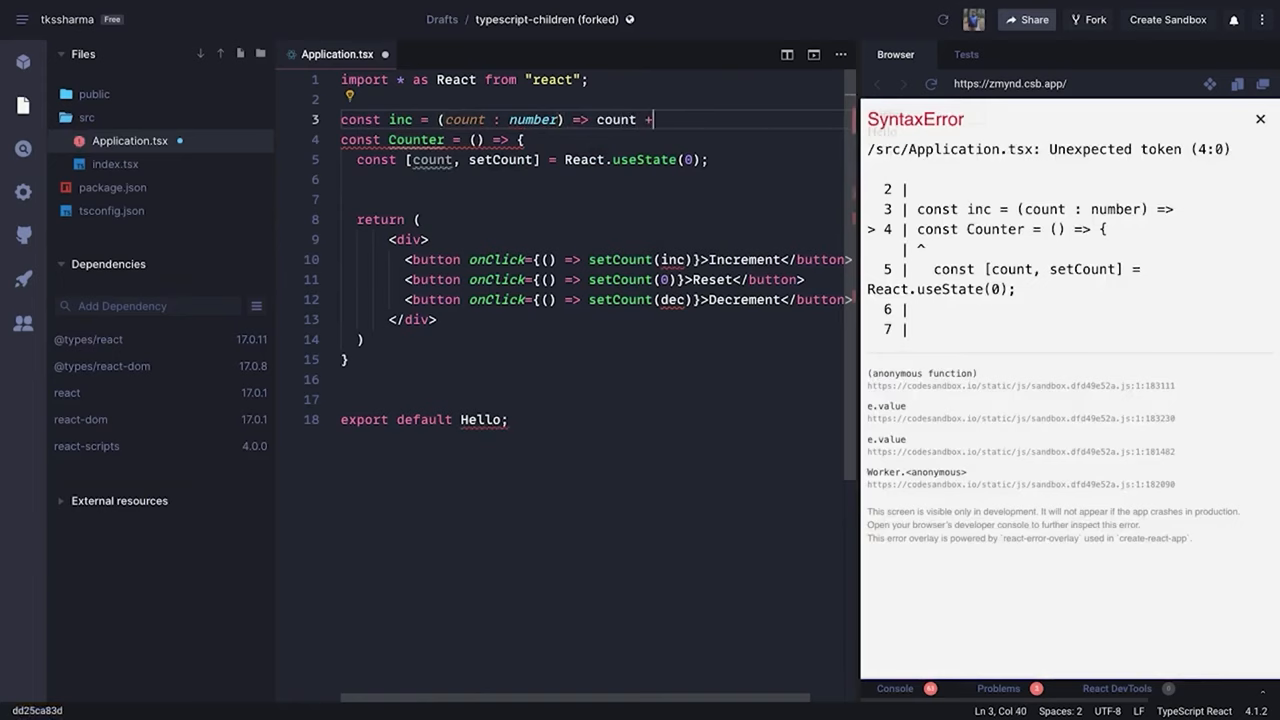
text(1 ;)
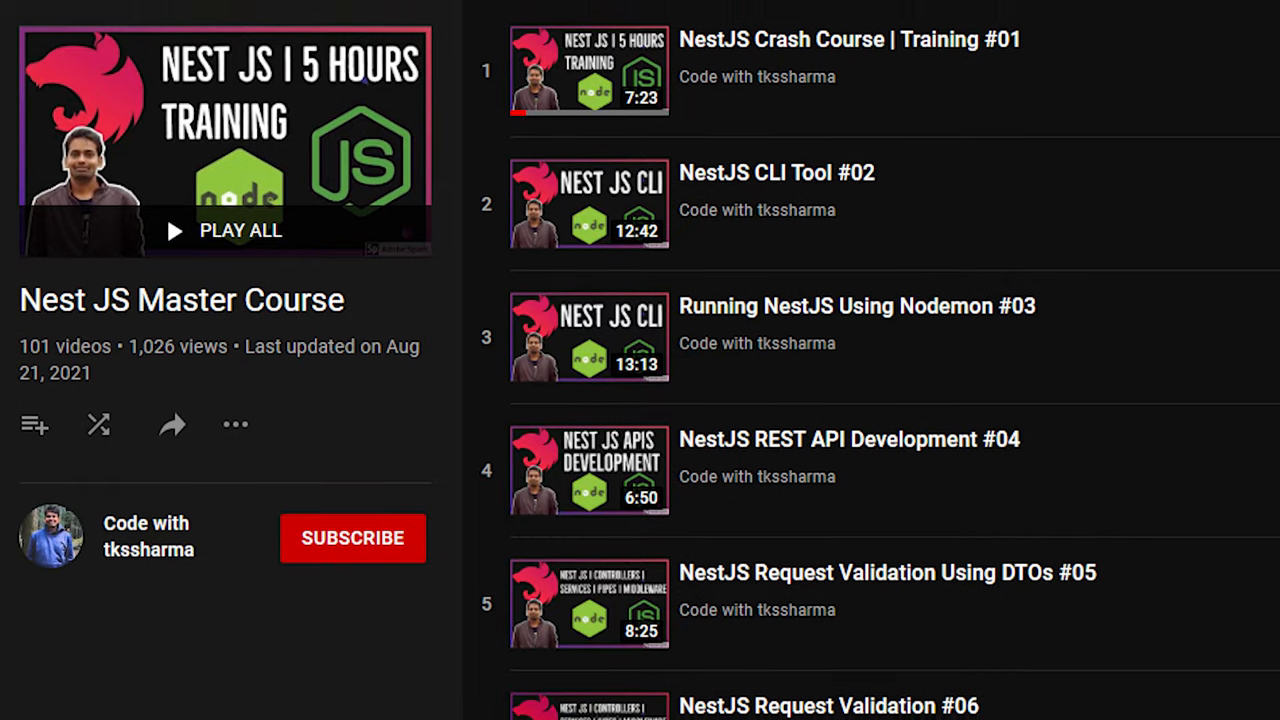
- Scroll down through the Nest JS Master Course playlist's videos
scroll(down, 3)
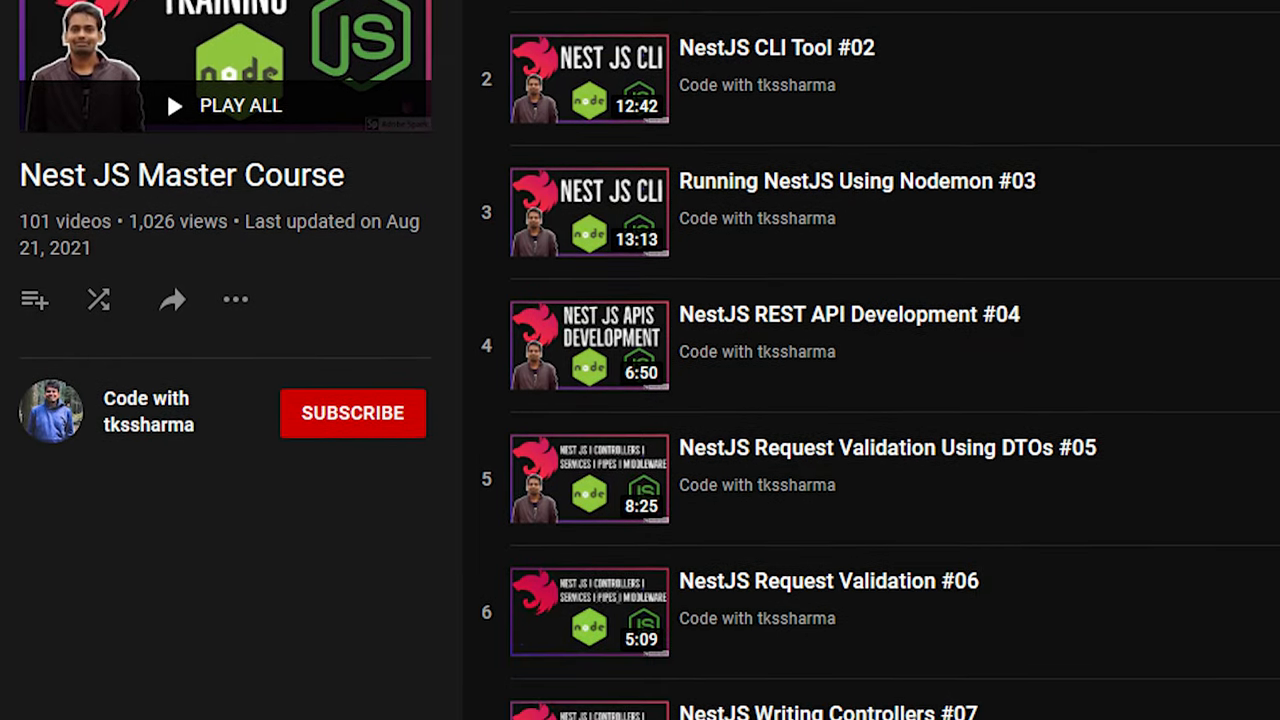
scroll(down, 3)
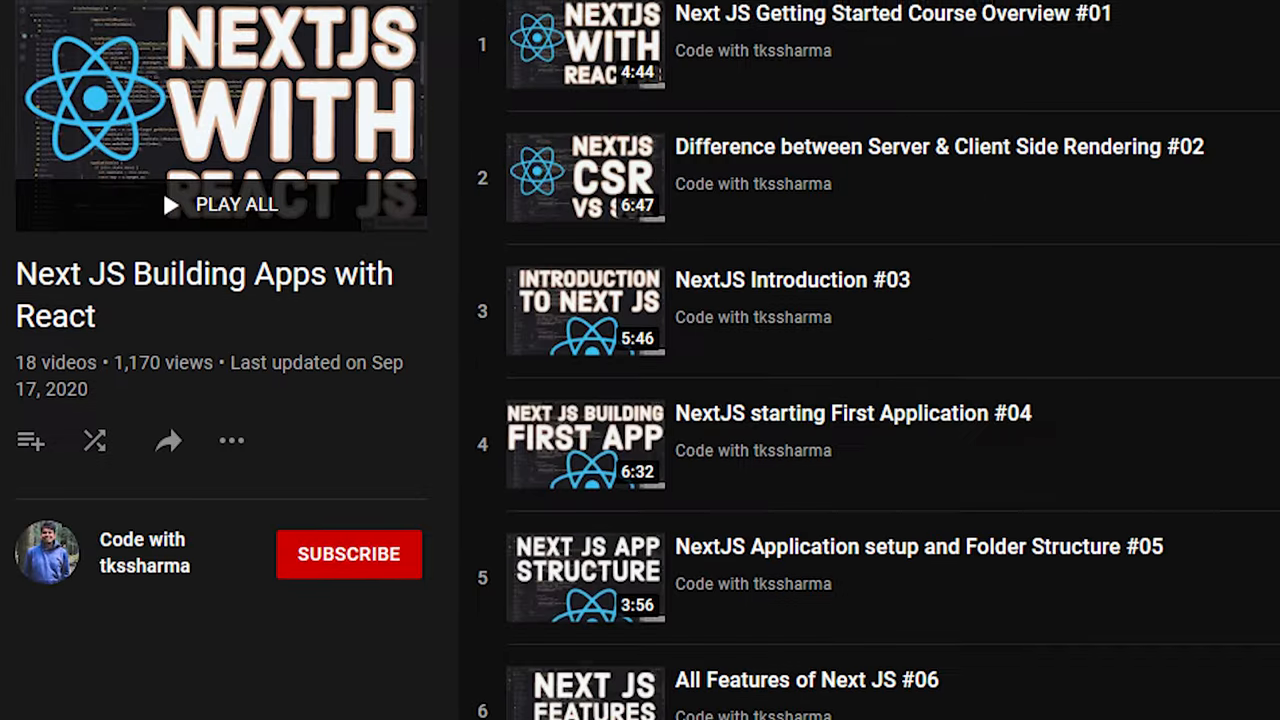
scroll(down, 3)
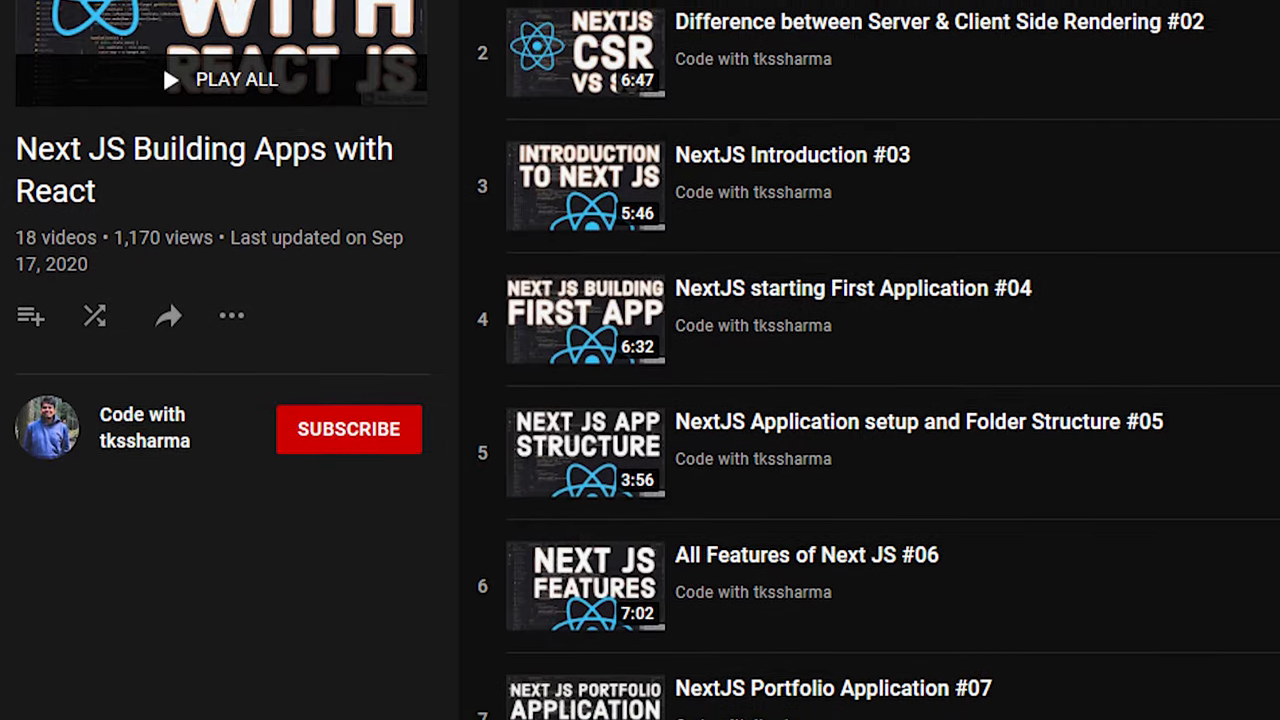
scroll(down, 3)
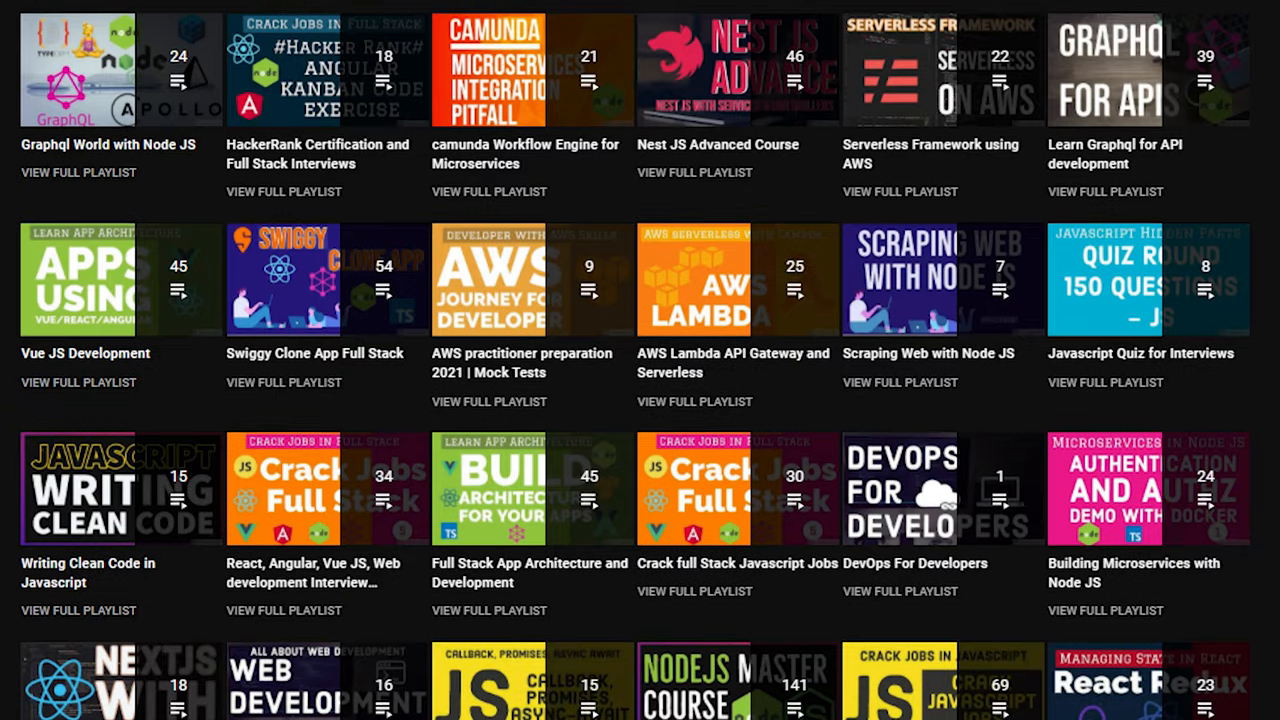
scroll(down, 3)
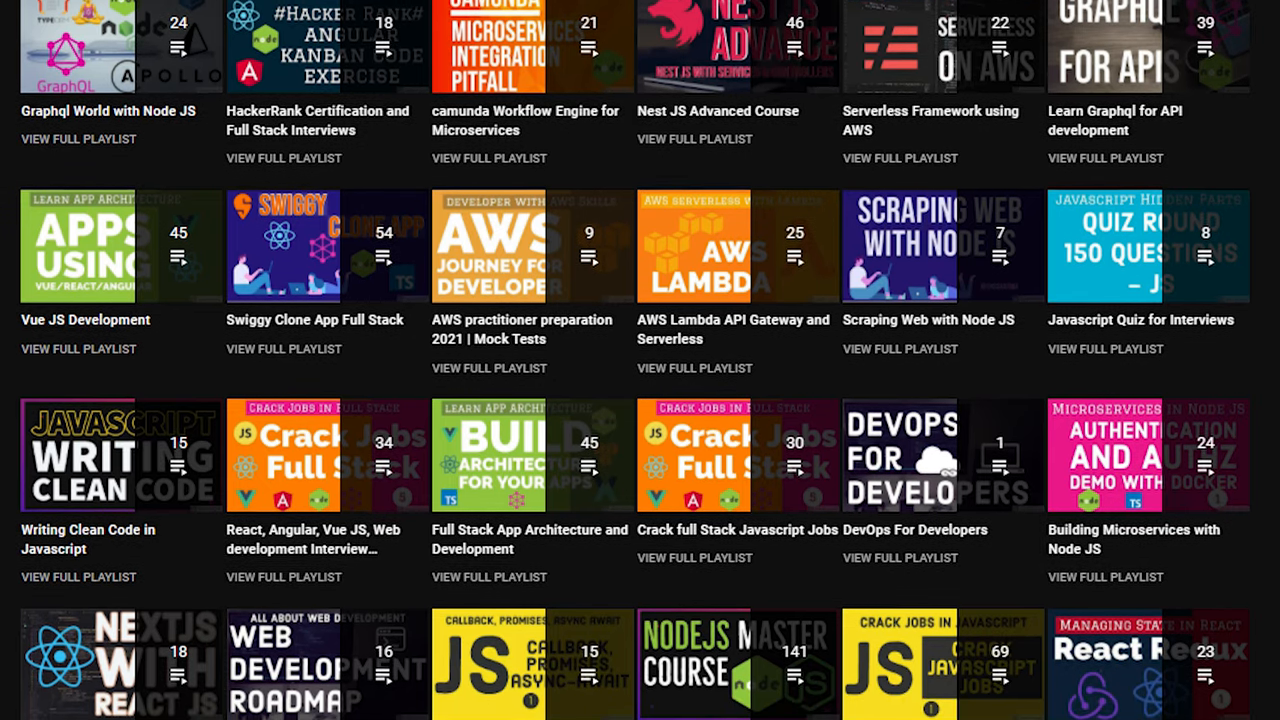
scroll(down, 3)
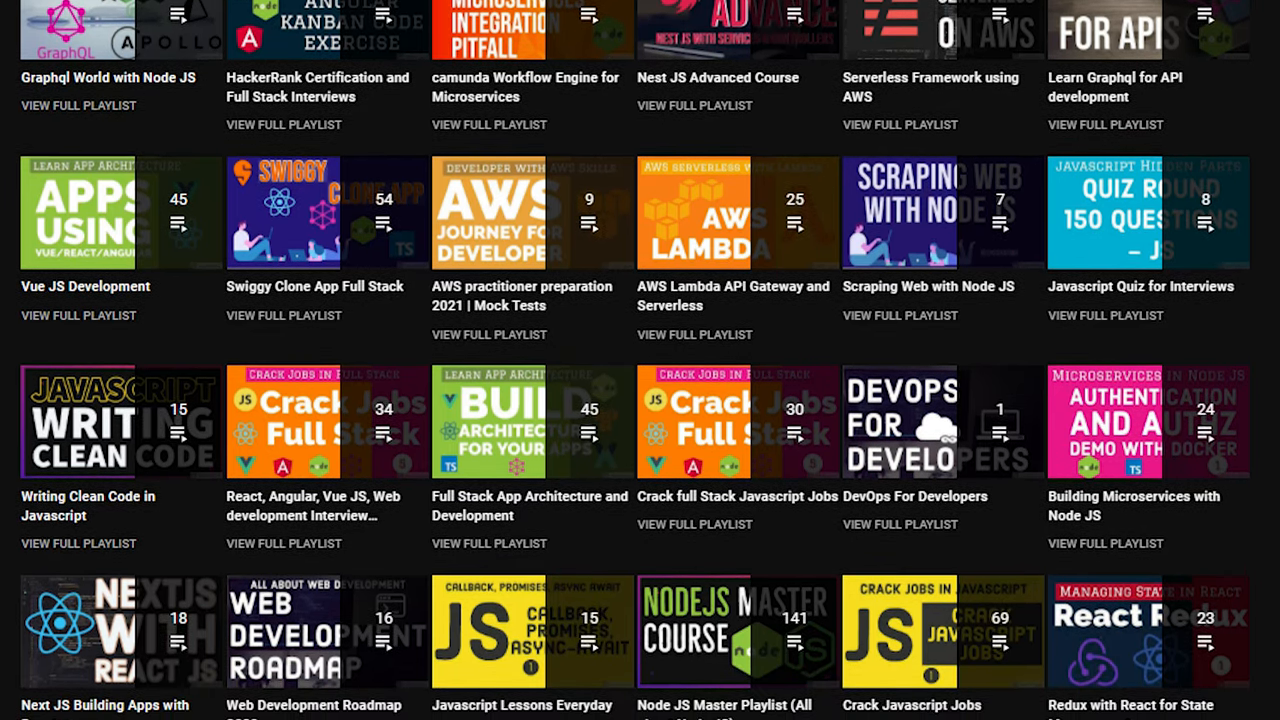
scroll(down, 3)
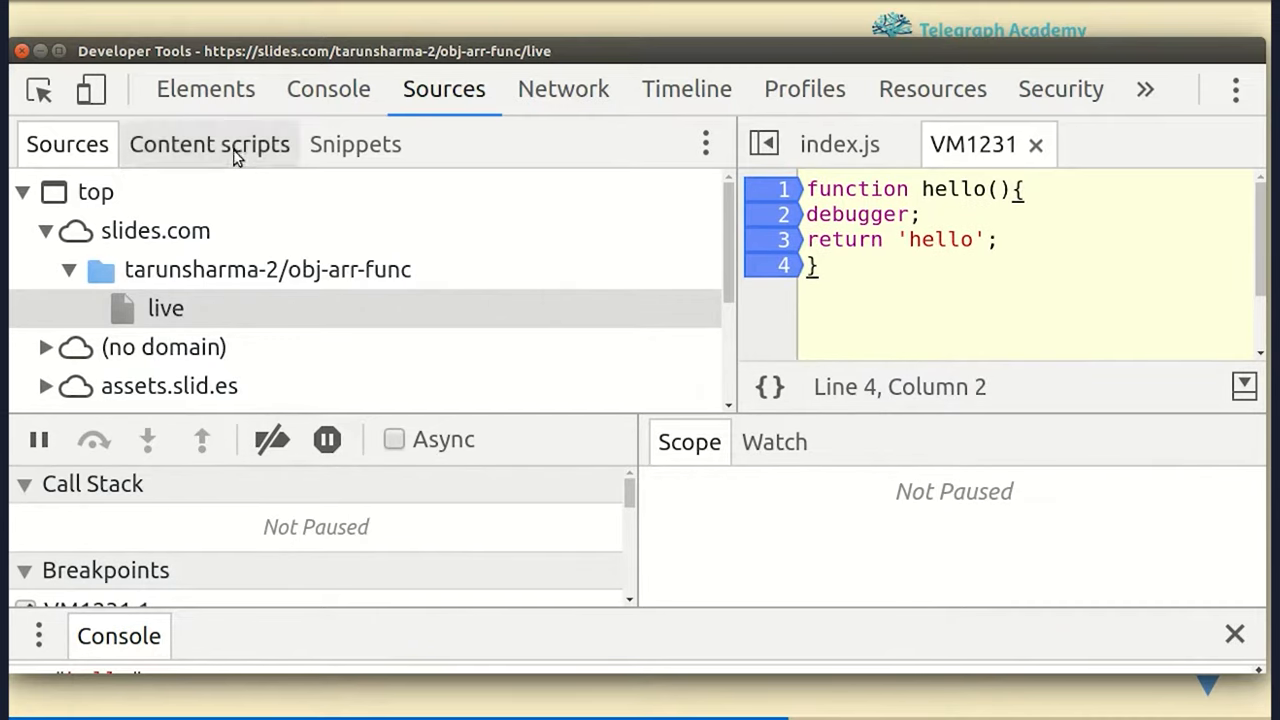
- Switch to the DevTools Console tab to run hello()
click(328, 89)
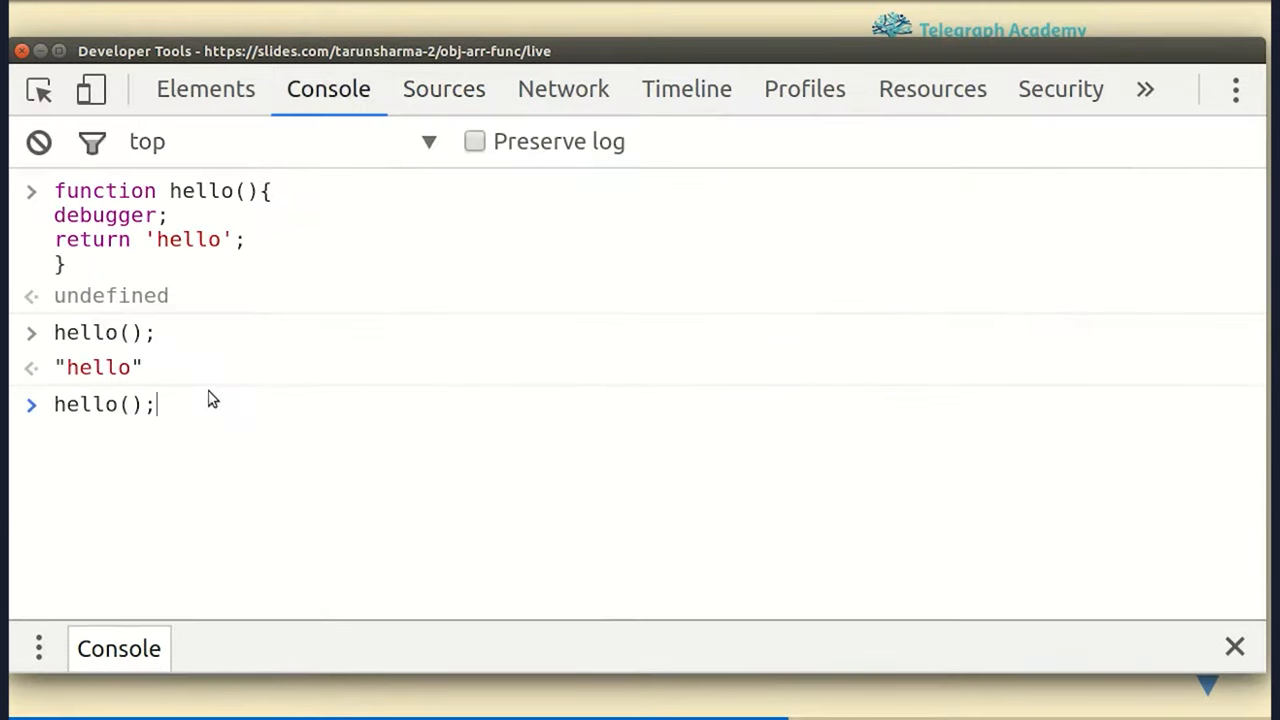